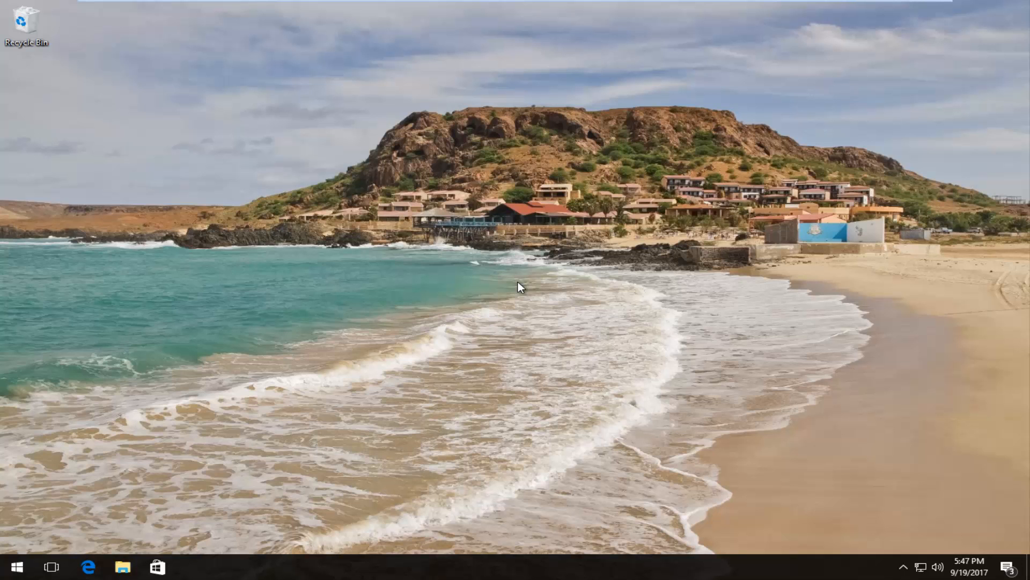
mouse_move(409, 273)
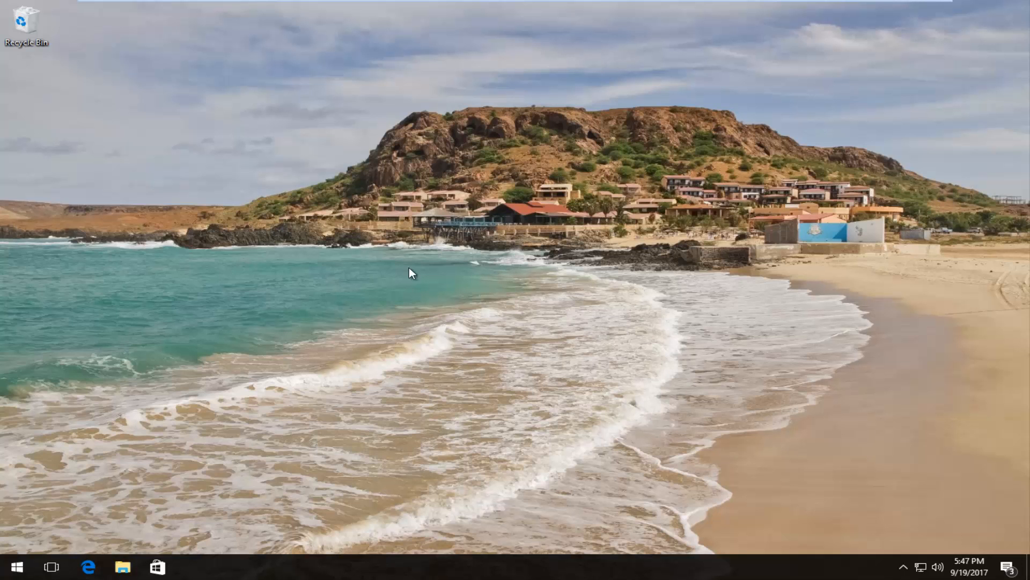
Launch Google Chrome from the Start menu search by typing 'chr'.
text(chr)
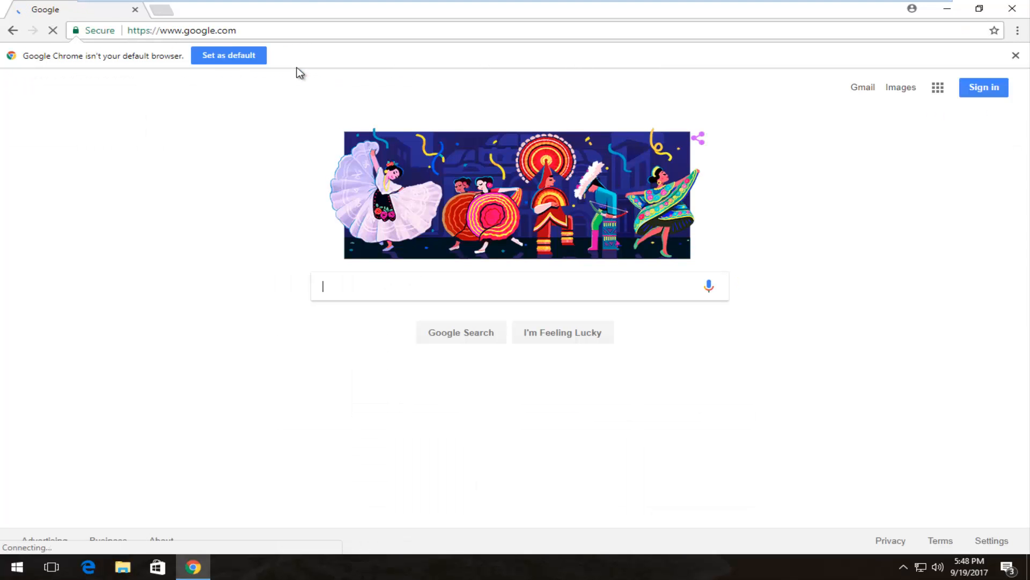
Search Google for 'winrar' to find the RARLab download page.
text(w)
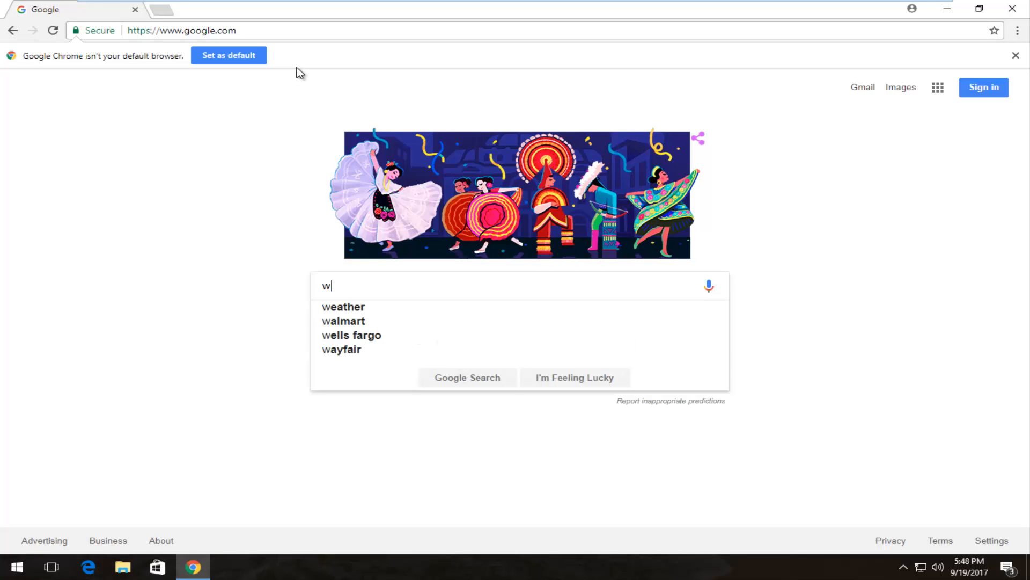
text(inrae)
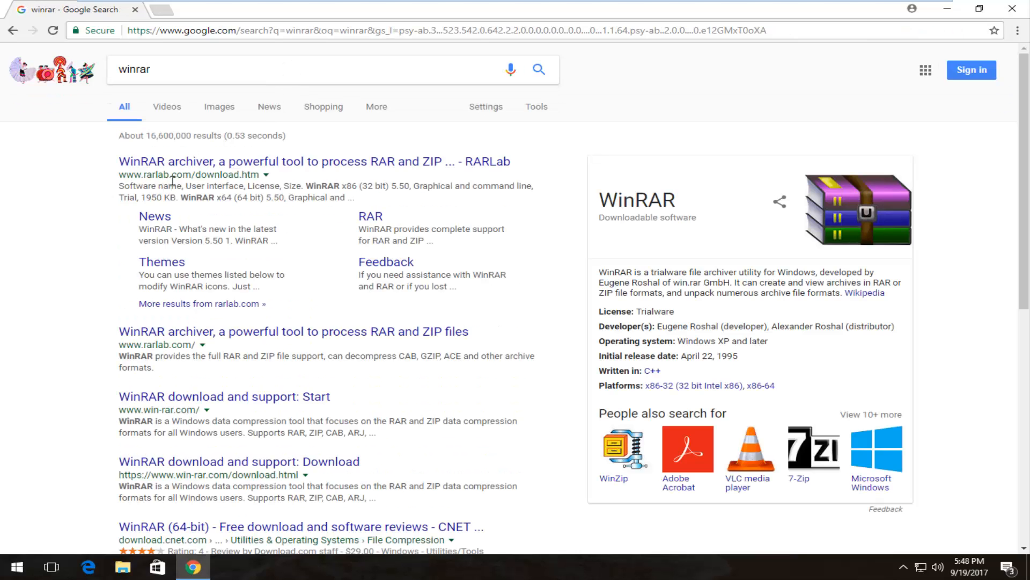
Go to the RARLab download page and locate the localized WinRAR versions list.
click(314, 161)
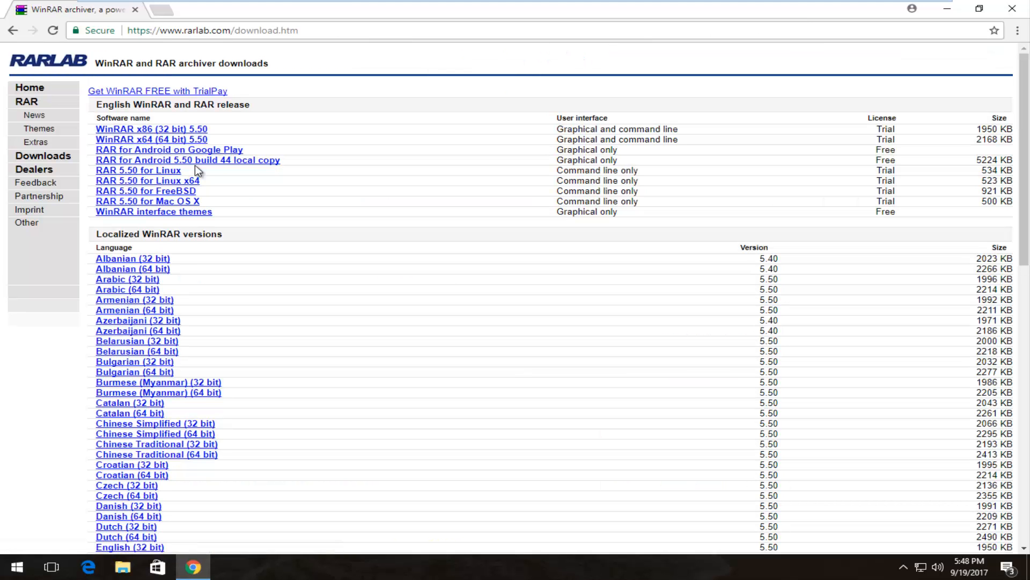
mouse_move(279, 265)
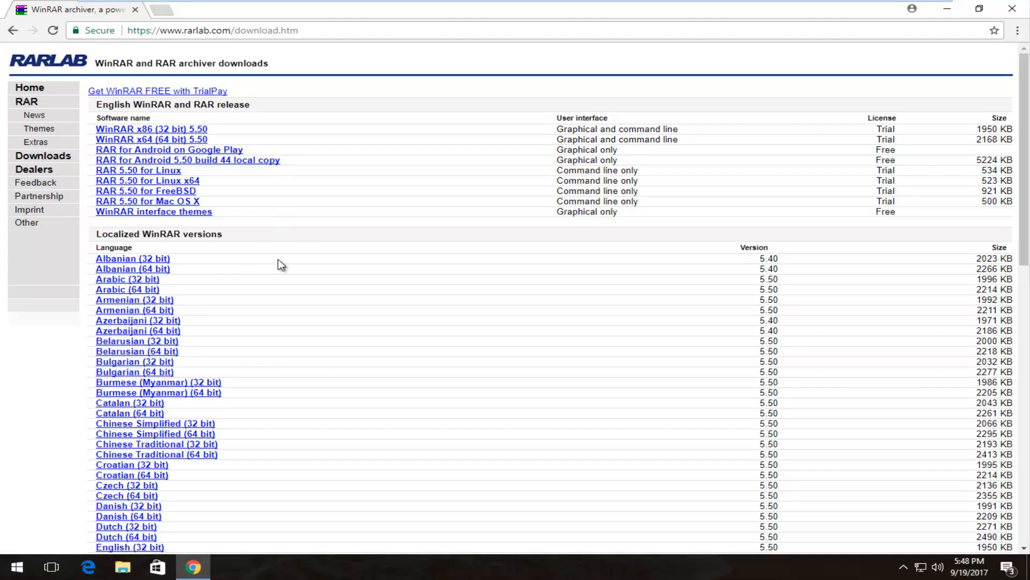
scroll(down, 3)
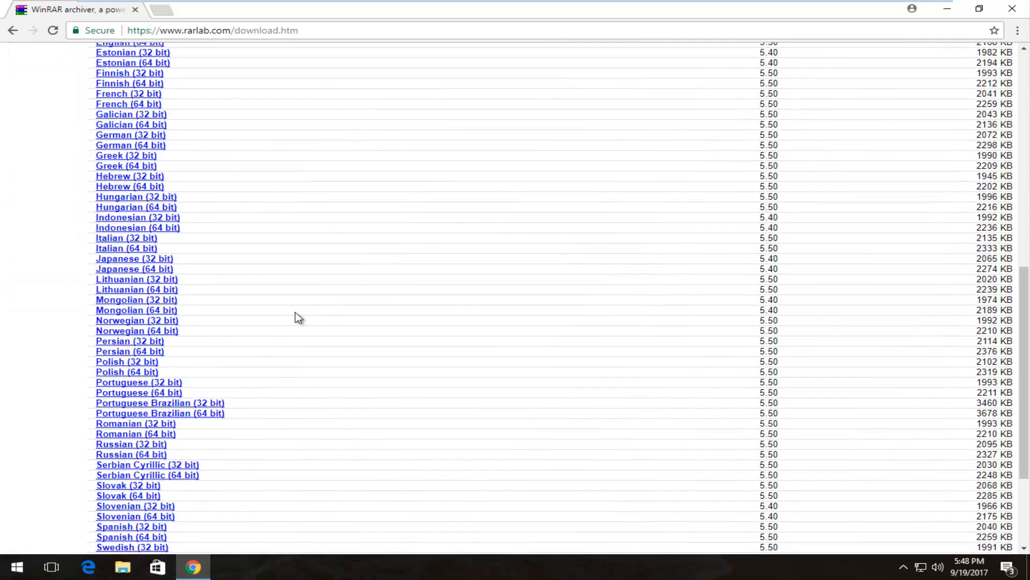
scroll(up, 3)
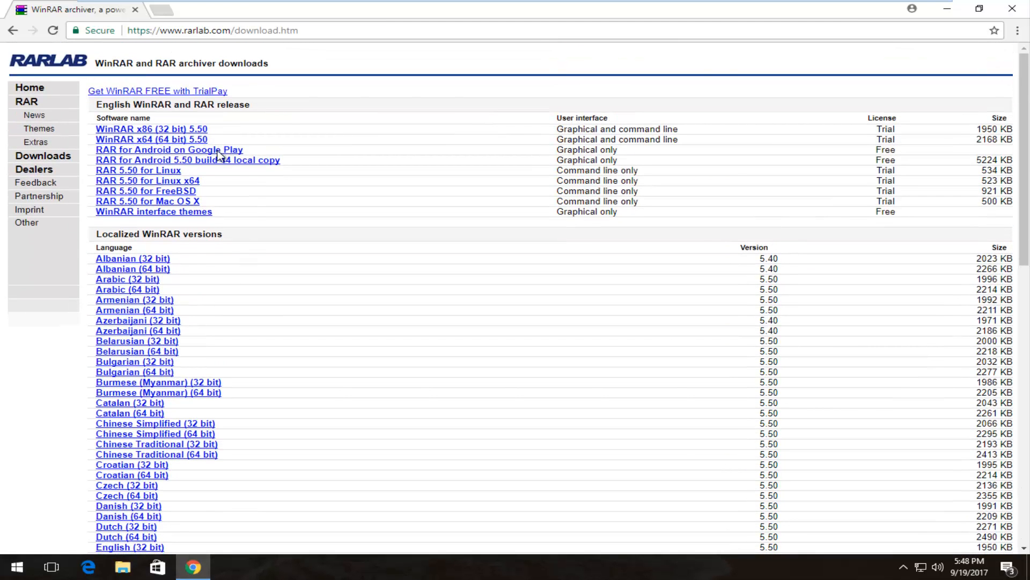
scroll(down, 3)
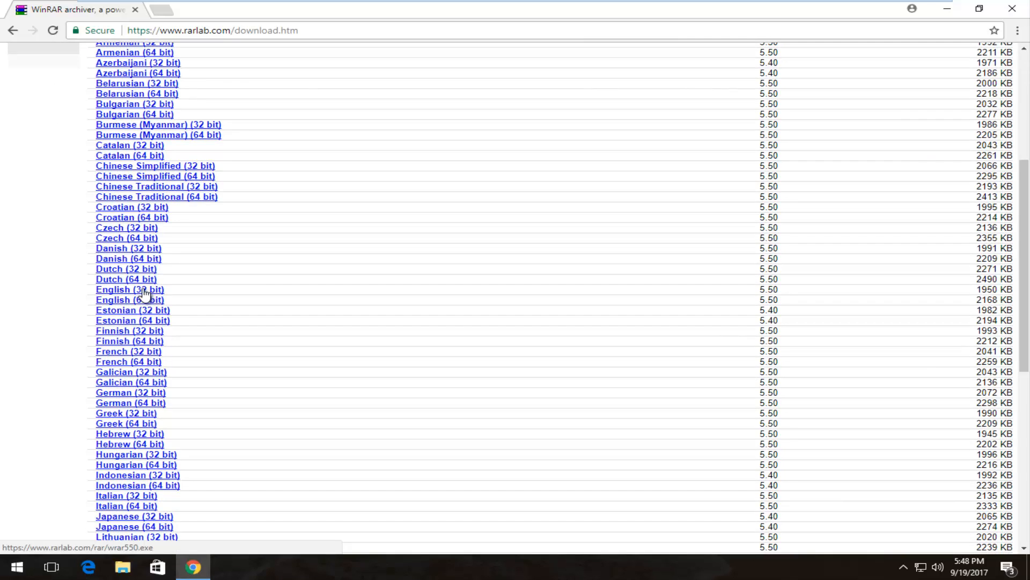
Download the English 32-bit WinRAR 5.50 installer and launch it.
click(130, 290)
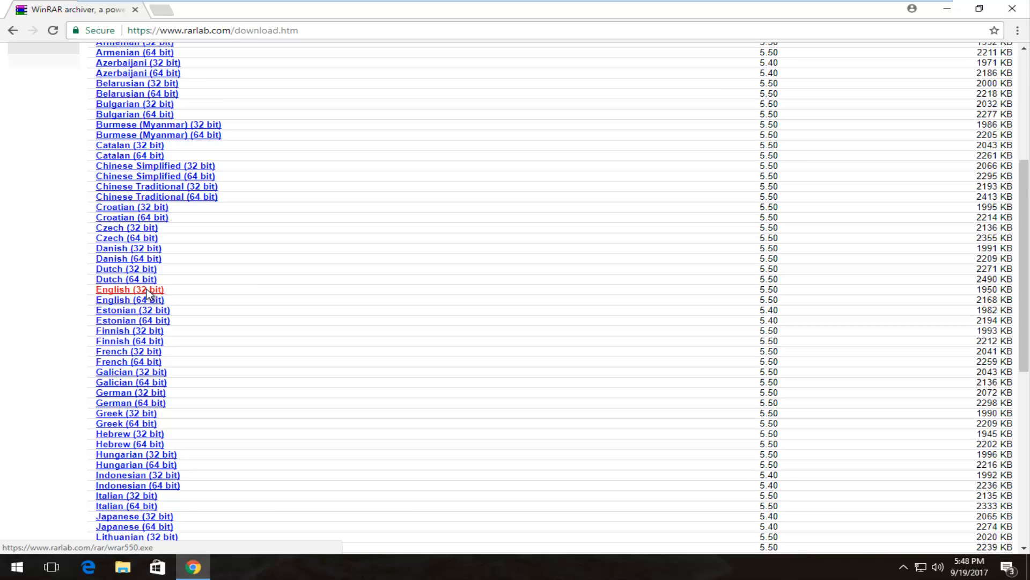
click(129, 288)
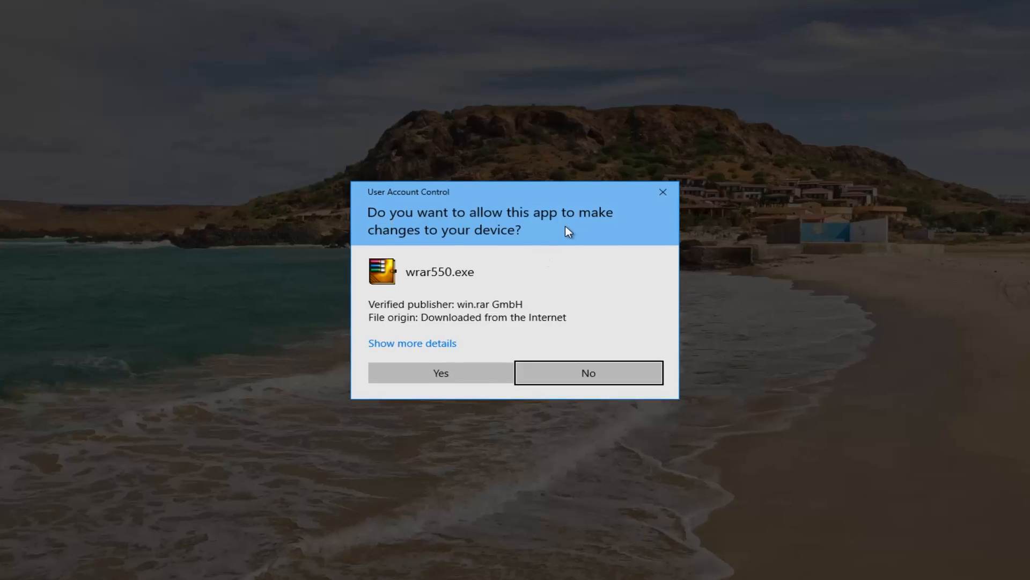
Allow wrar550.exe to make changes via the User Account Control prompt.
click(440, 372)
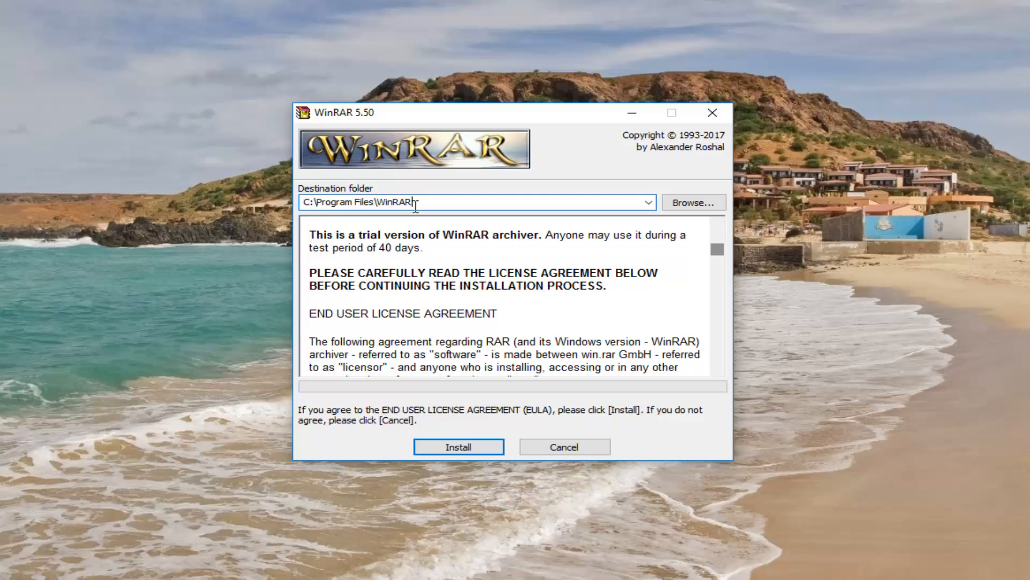
mouse_move(473, 158)
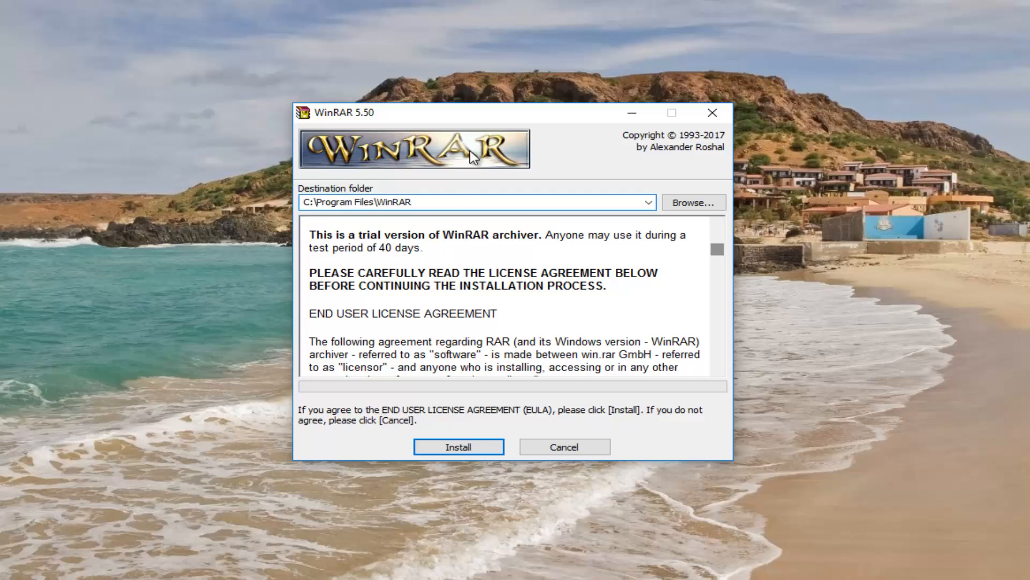
mouse_move(654, 288)
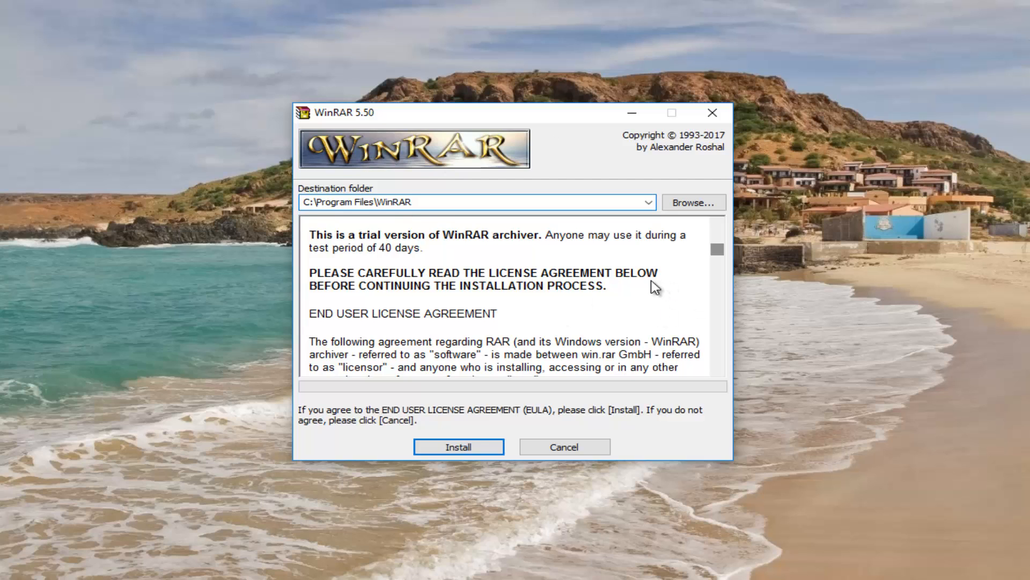
mouse_move(616, 292)
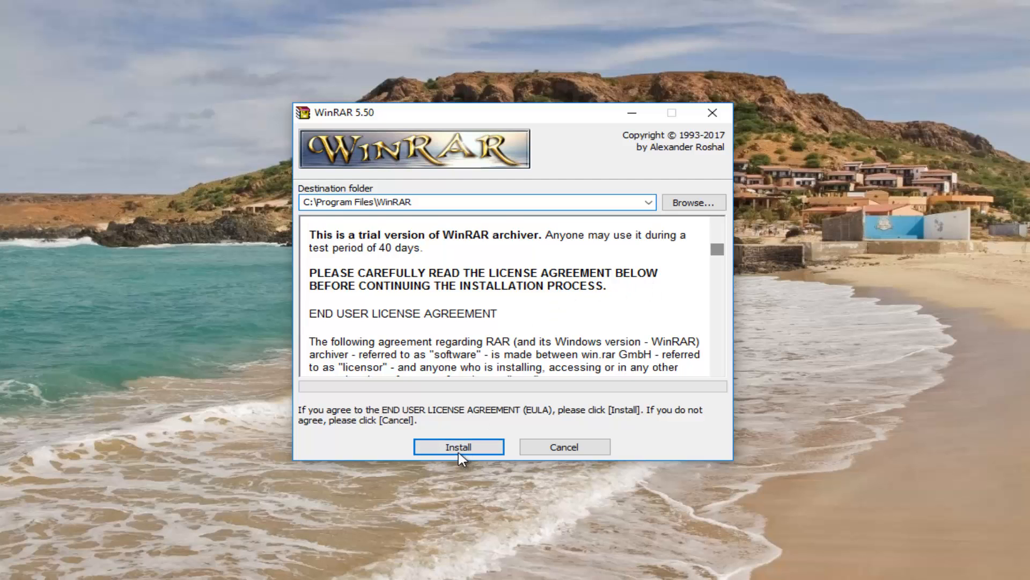
Accept the license and install WinRAR to C:\Program Files\WinRAR.
click(458, 447)
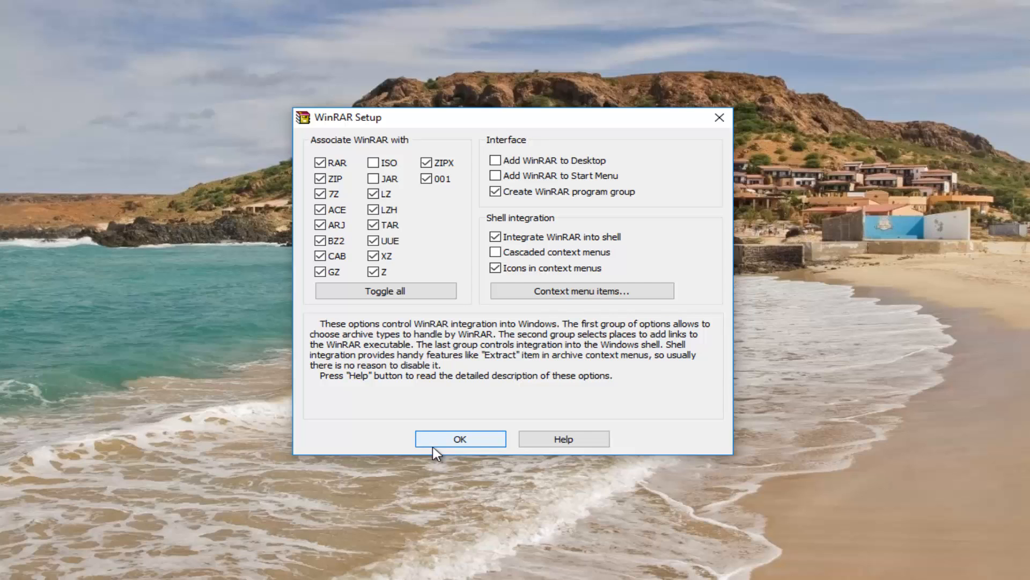
mouse_move(461, 439)
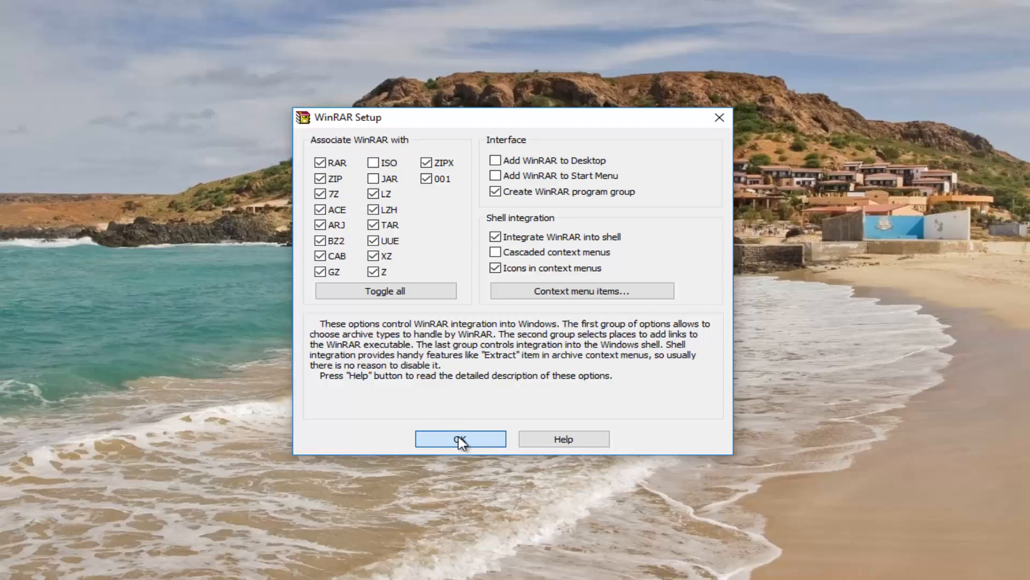
Confirm the default file association options and finish the WinRAR setup.
click(461, 439)
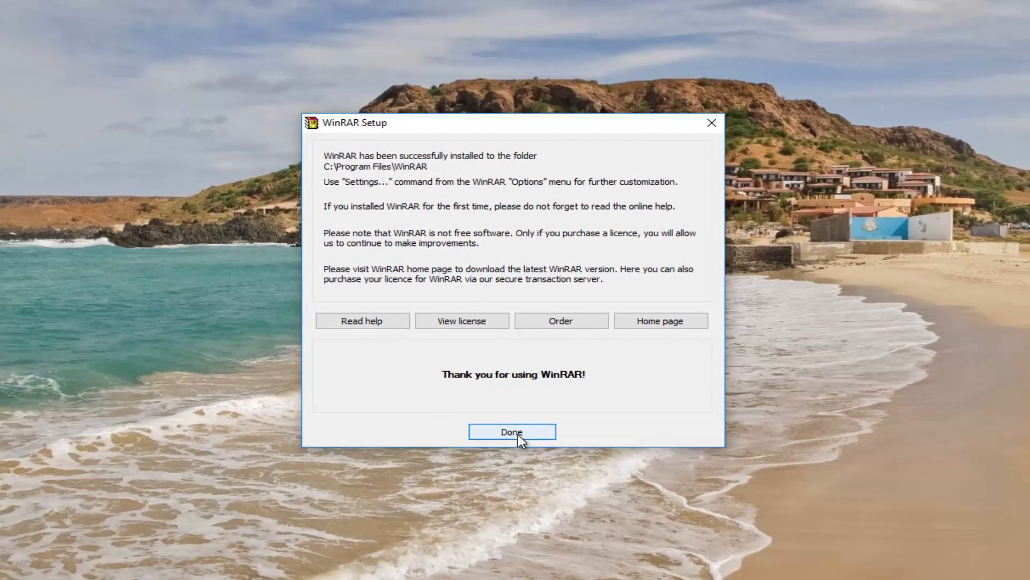
click(512, 431)
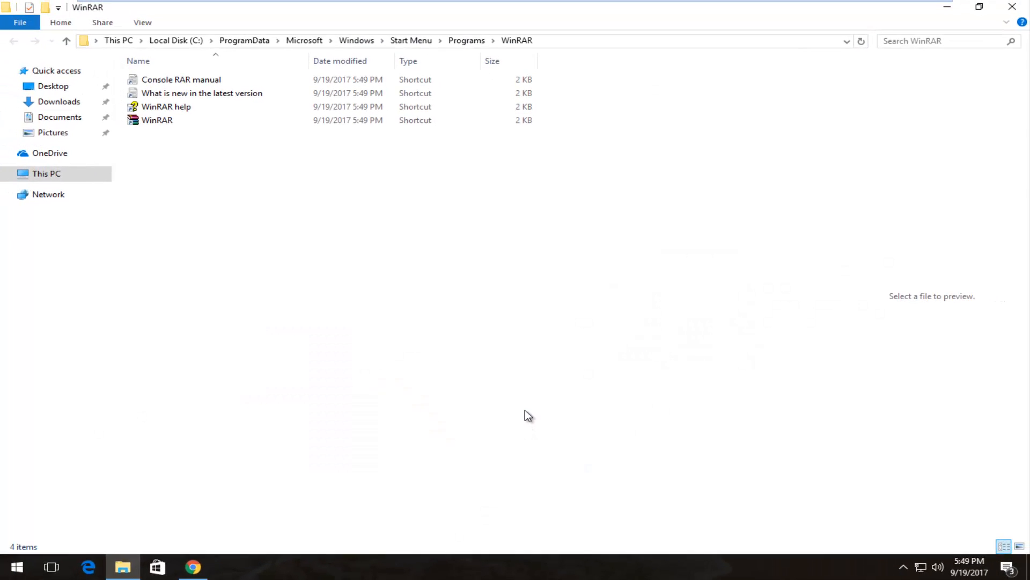